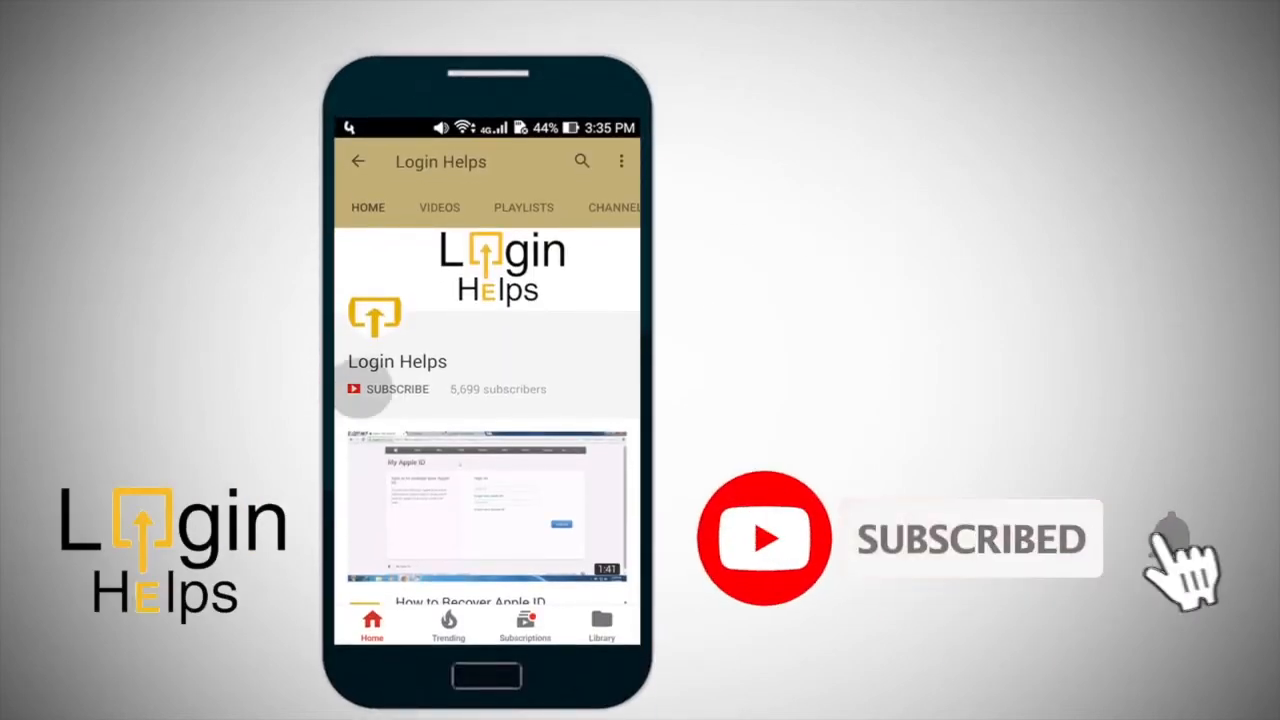
Leave the YouTube channel intro and return to the Android home screen.
{"action": "left_click", "coordinate": [396, 388]}
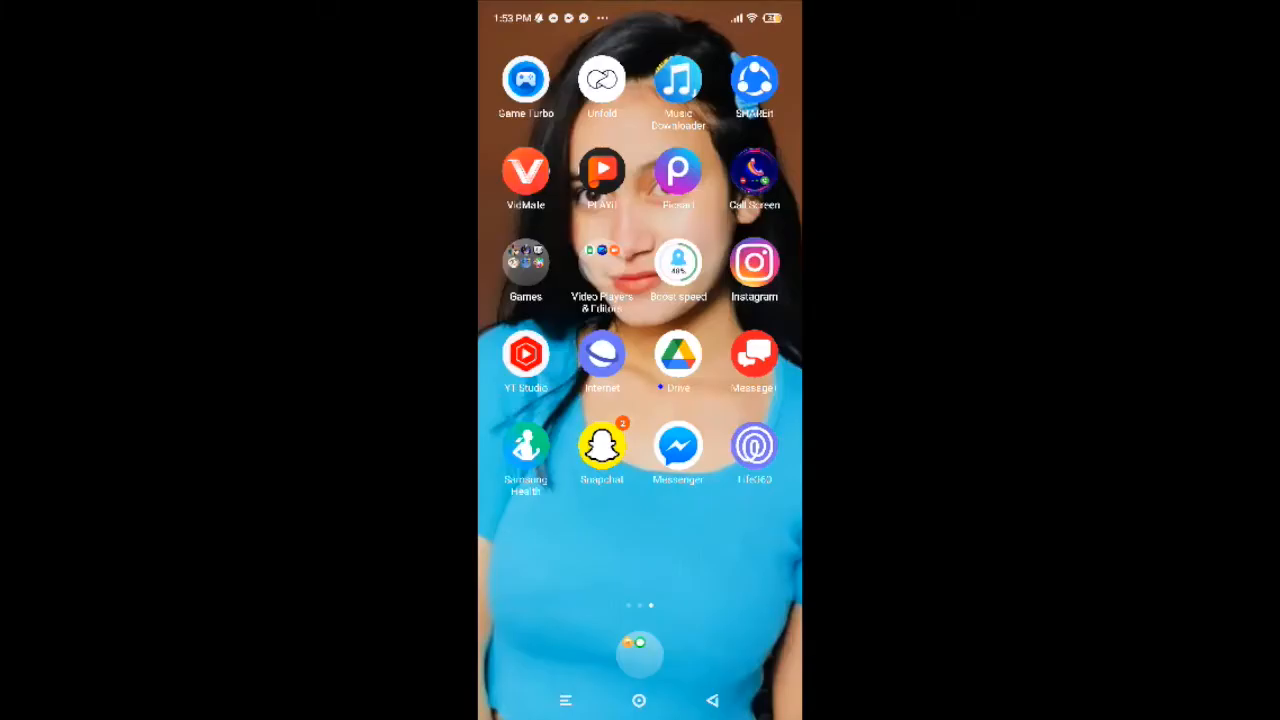
Launch Life360 from the home screen and choose to sign in with an existing account.
{"action": "left_click", "coordinate": [752, 444]}
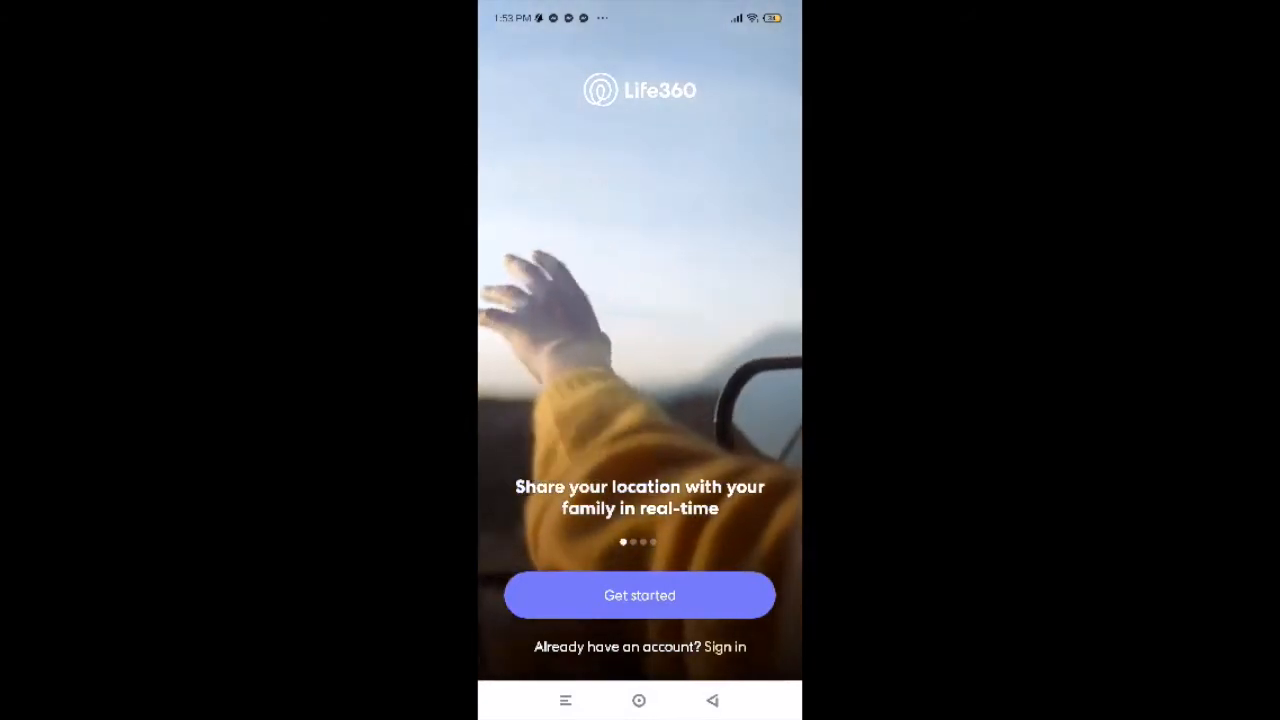
{"action": "left_click", "coordinate": [724, 646]}
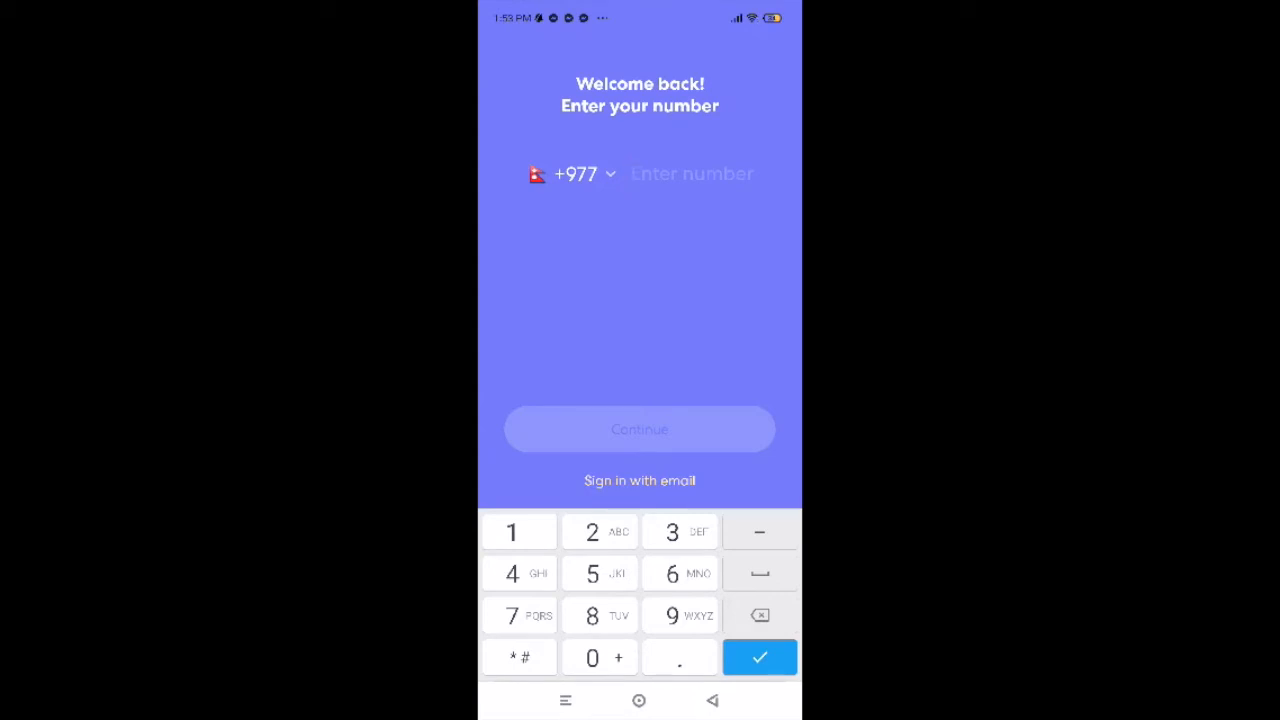
Enter the account phone number and continue to the password page.
{"action": "left_click", "coordinate": [512, 572]}
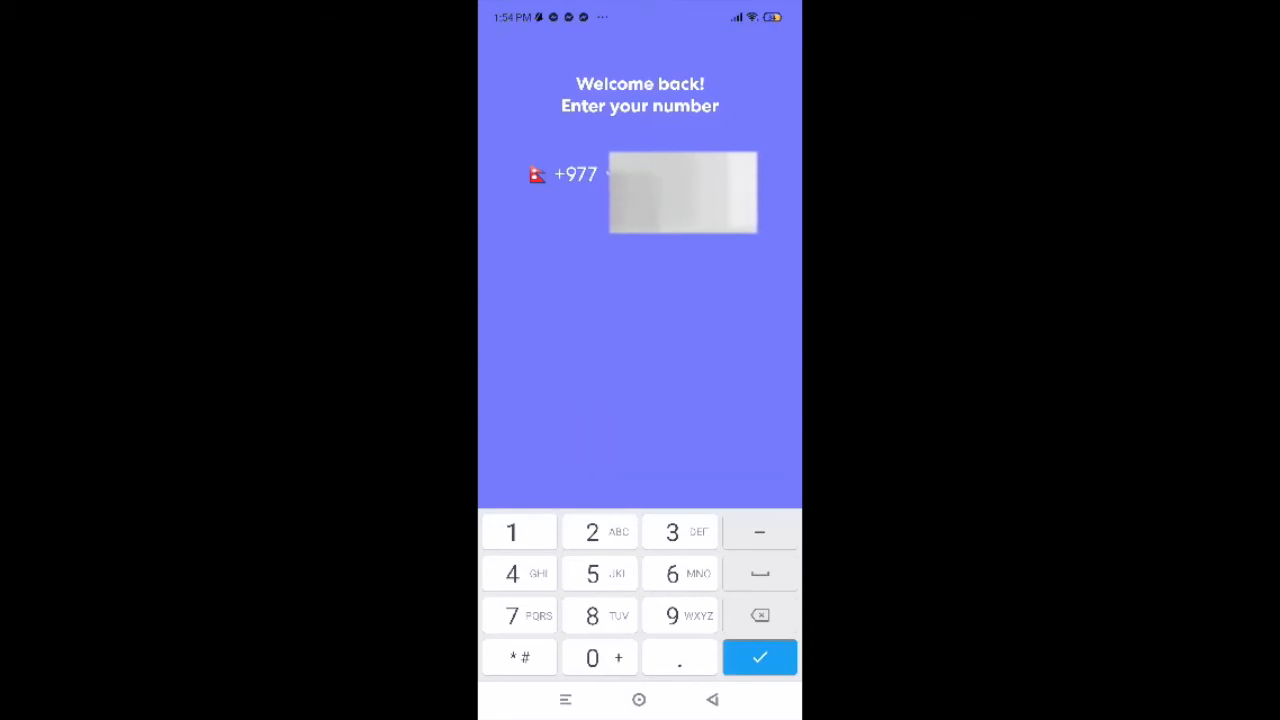
{"action": "left_click", "coordinate": [760, 656]}
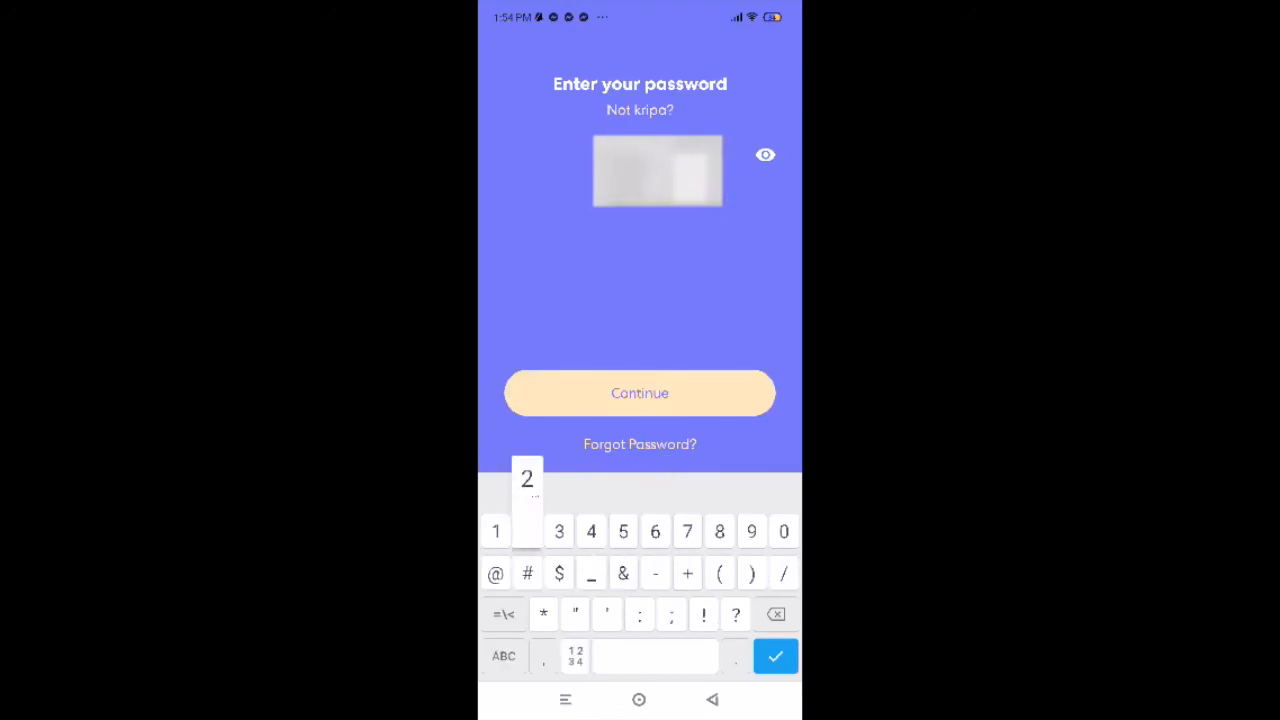
Enter the password and continue, signing in until the always-on location access notice appears.
{"action": "left_click", "coordinate": [528, 532]}
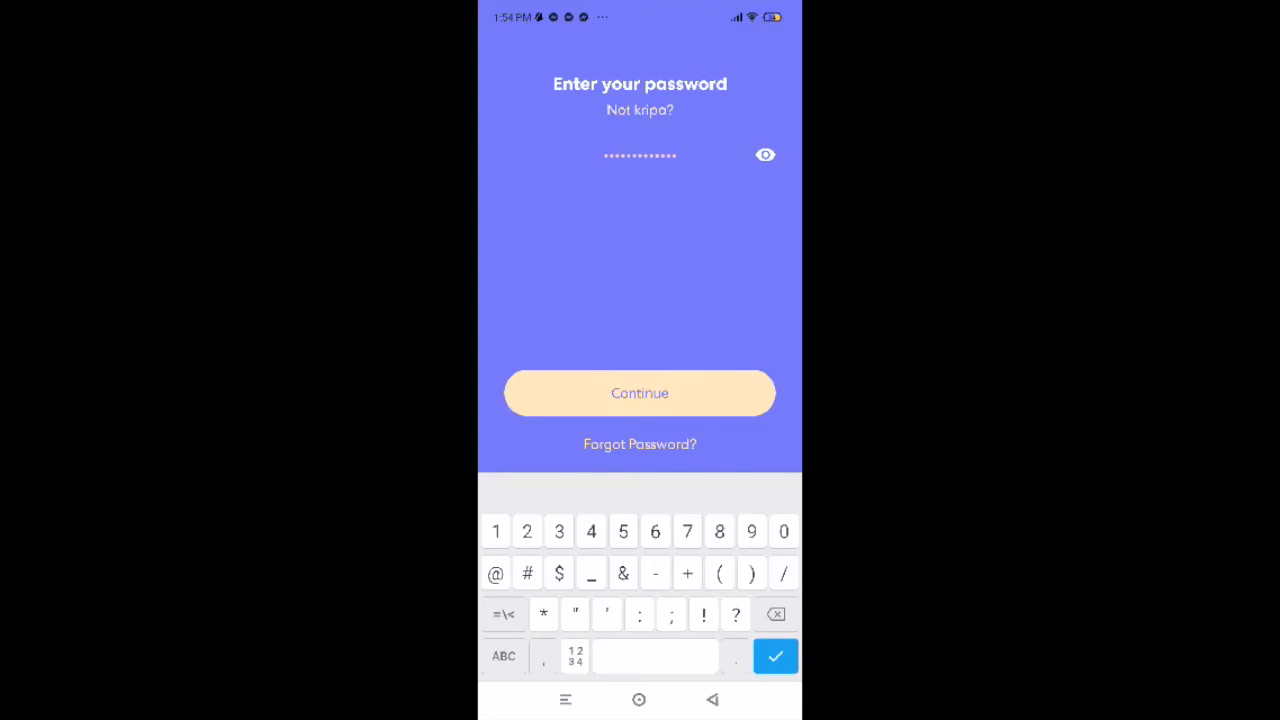
{"action": "left_click", "coordinate": [640, 392]}
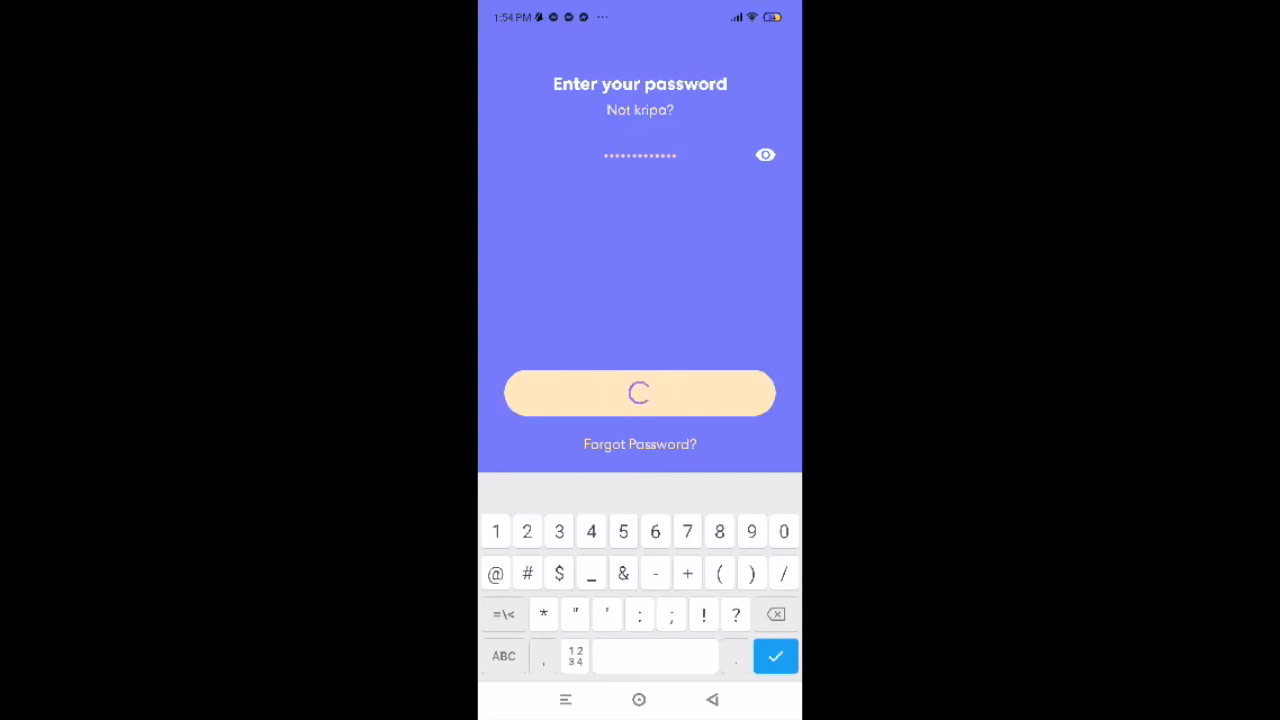
{"action": "left_click", "coordinate": [776, 656]}
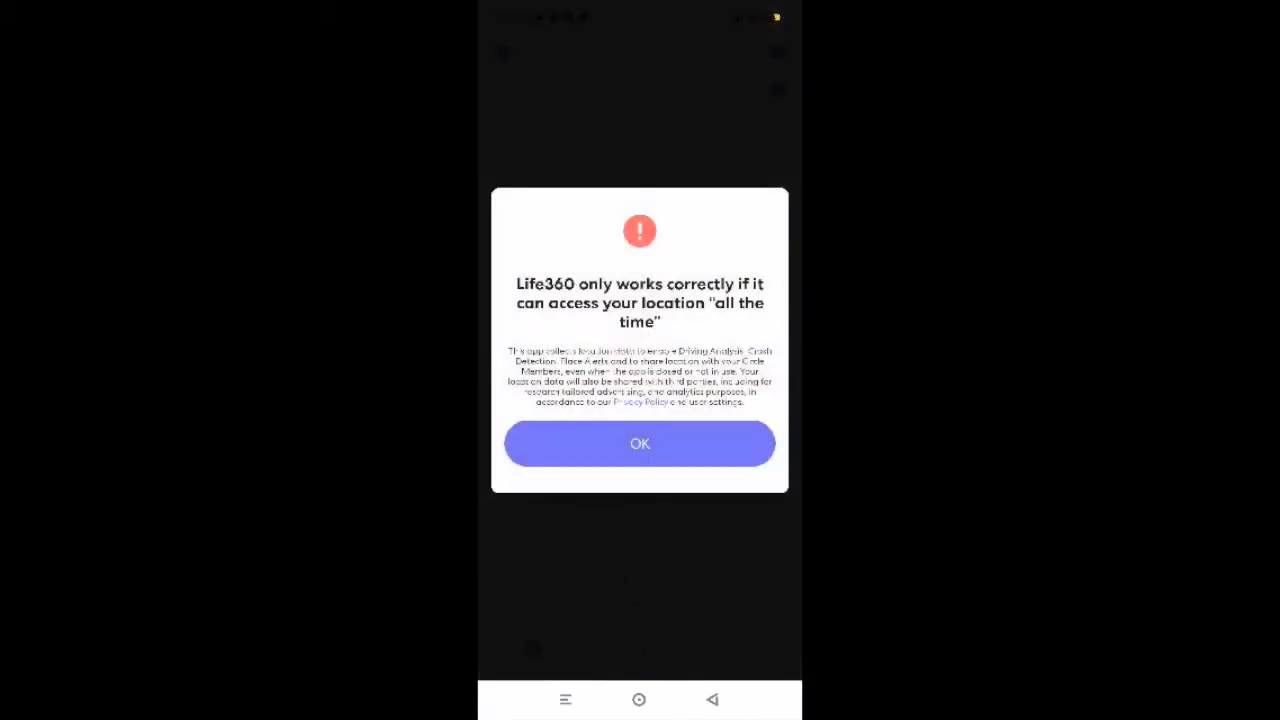